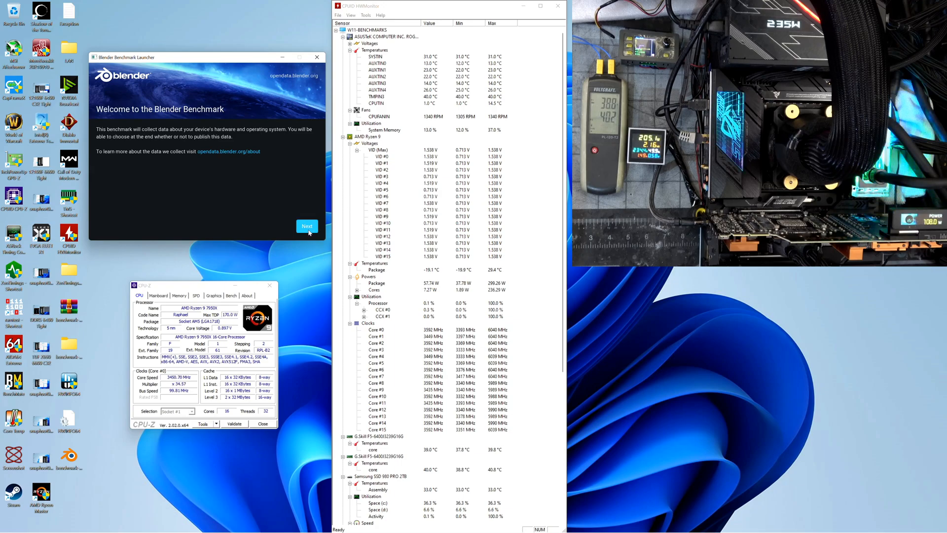
Move past the welcome page and confirm Blender 3.3.0 to begin benchmarking
click(307, 226)
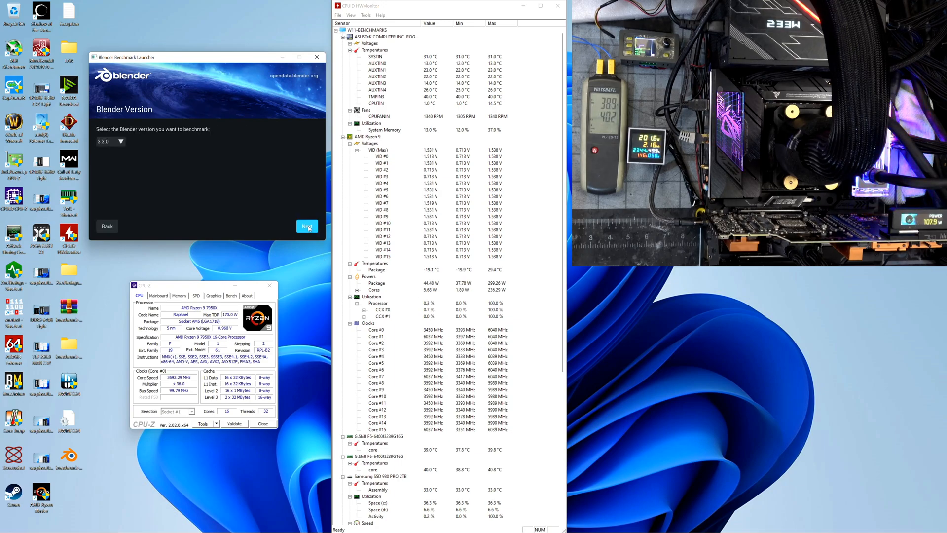
click(306, 226)
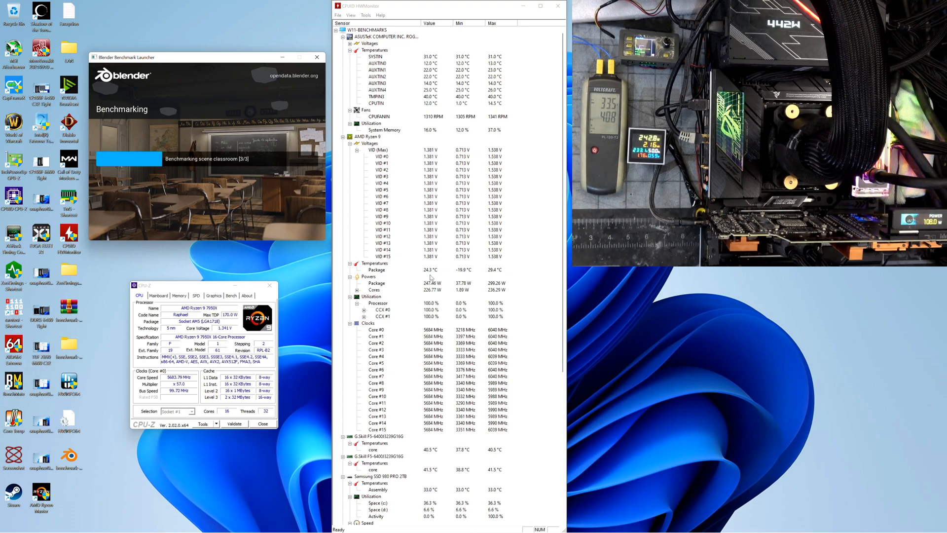
mouse_move(274, 205)
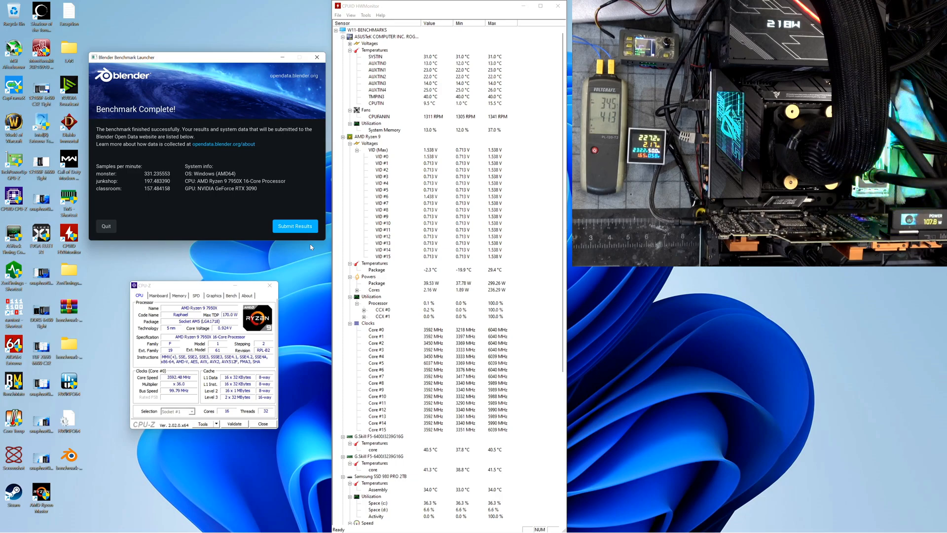
click(295, 226)
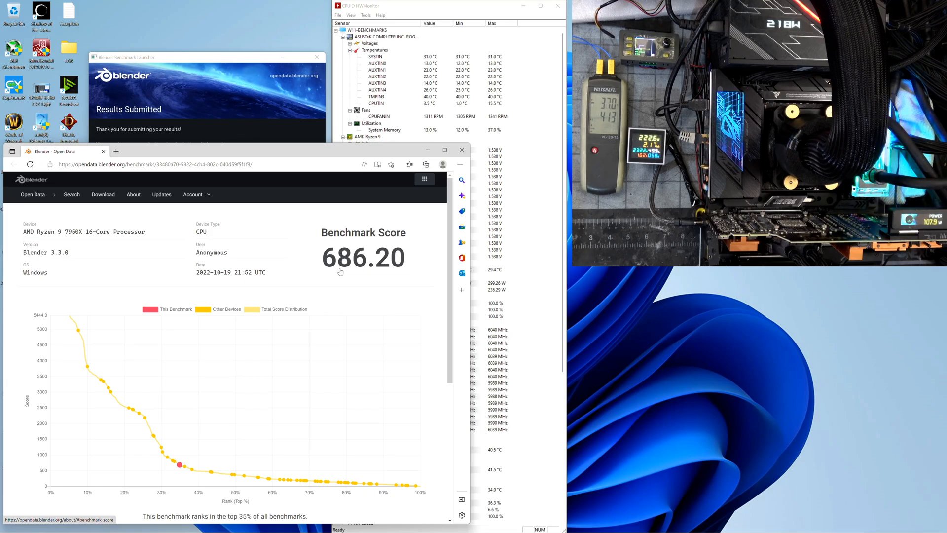
mouse_move(408, 242)
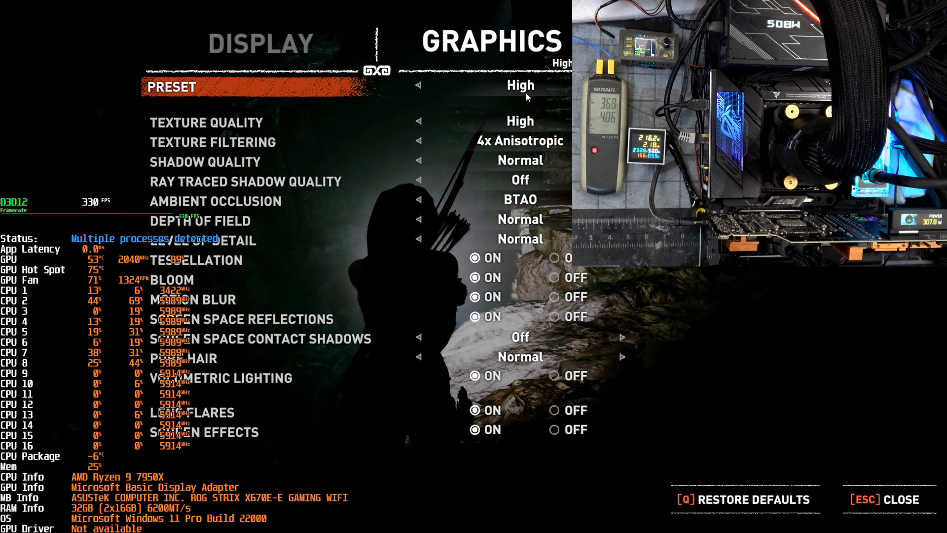
View the DISPLAY settings (1920x1080, Ultra Performance DLSS), then close the options menu
click(260, 41)
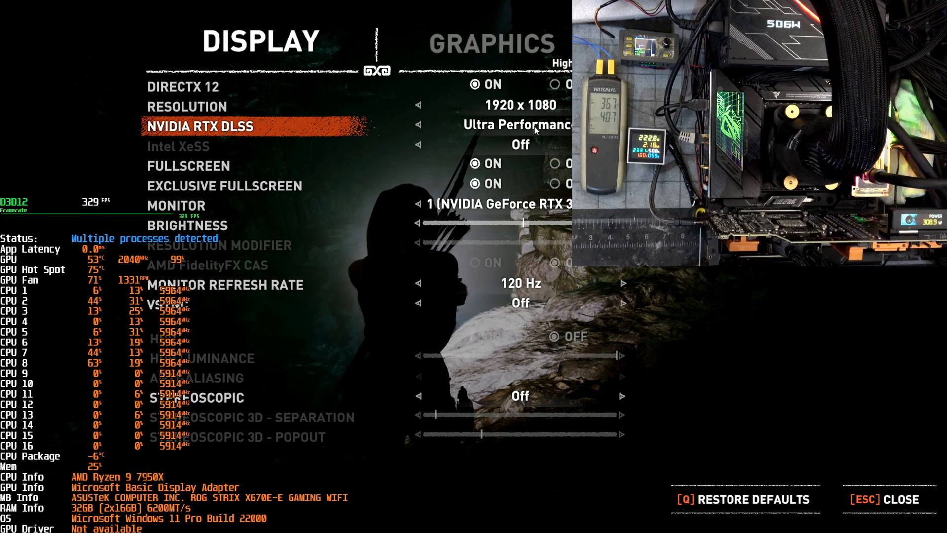
key(Escape)
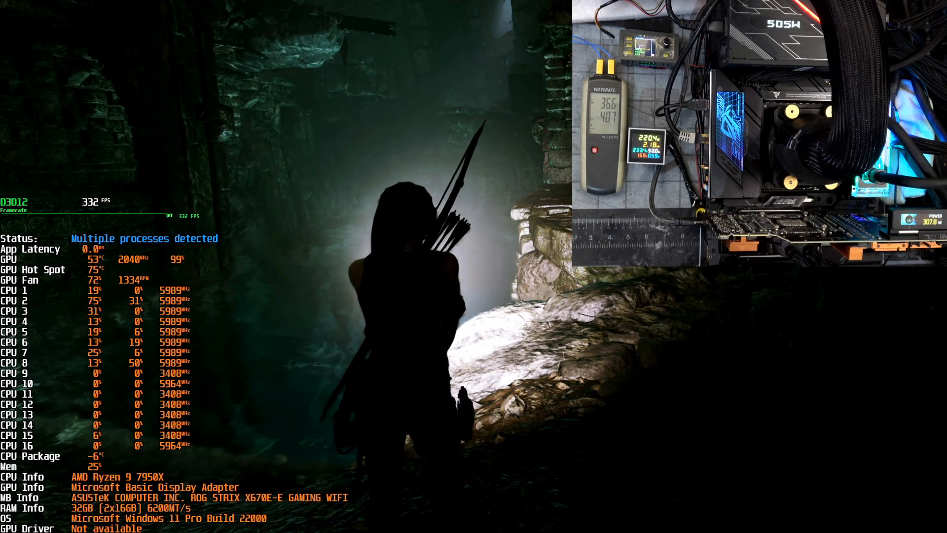